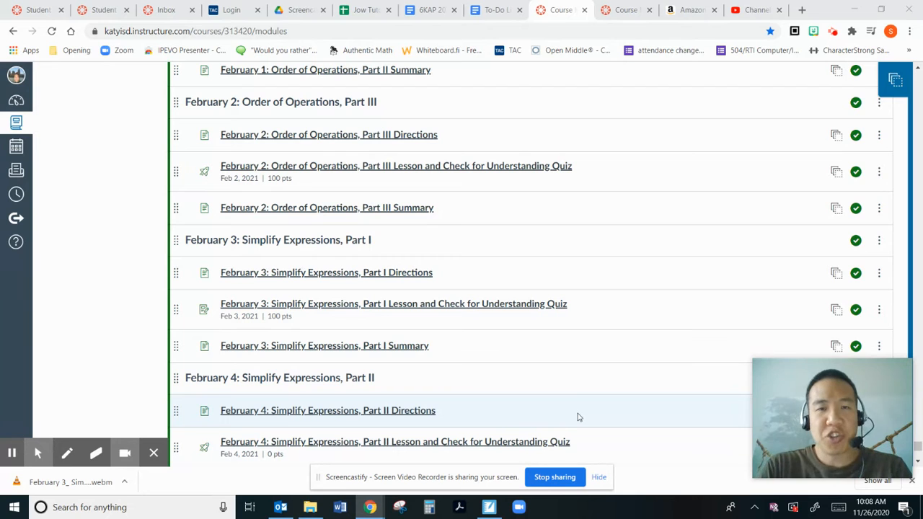
mouse_move(432, 311)
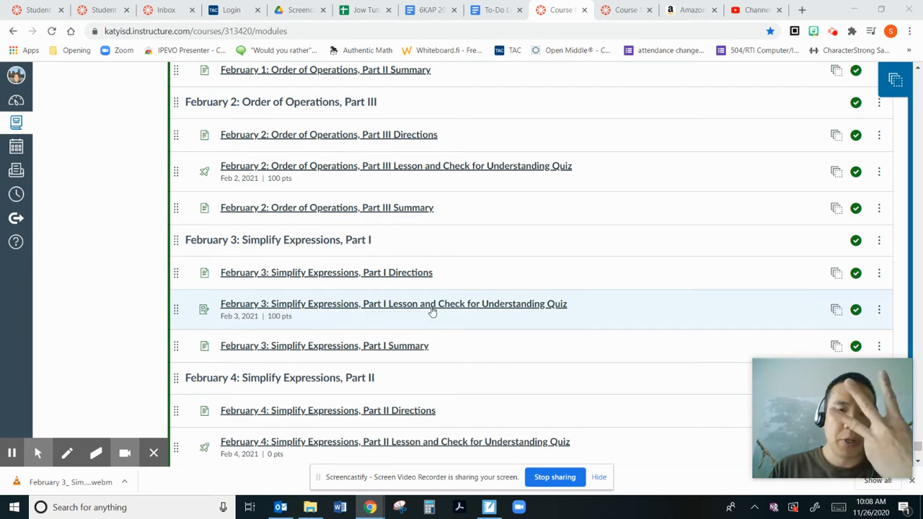
Step: Open the 'February 3: Simplify Expressions, Part I Directions' module item
left_click(326, 271)
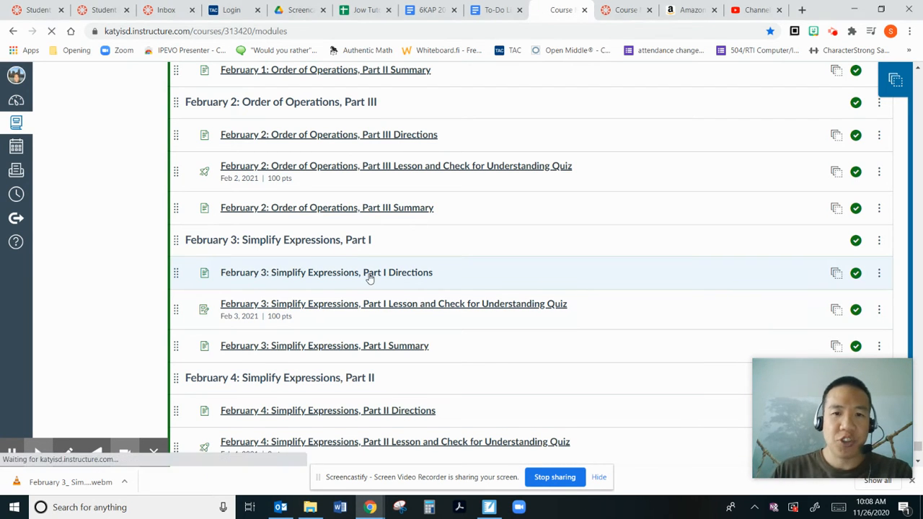
Step: Read down the Directions page past the welcome video and move to the next module item
left_click(326, 271)
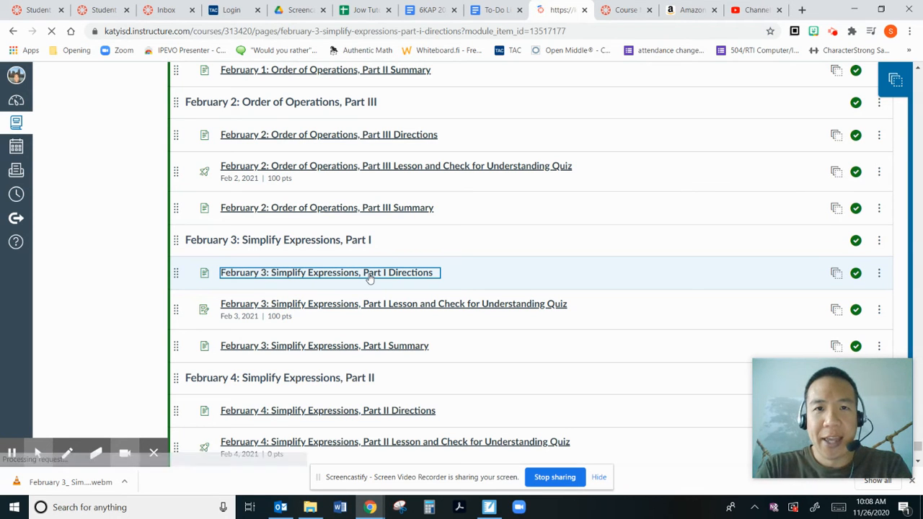
left_click(326, 273)
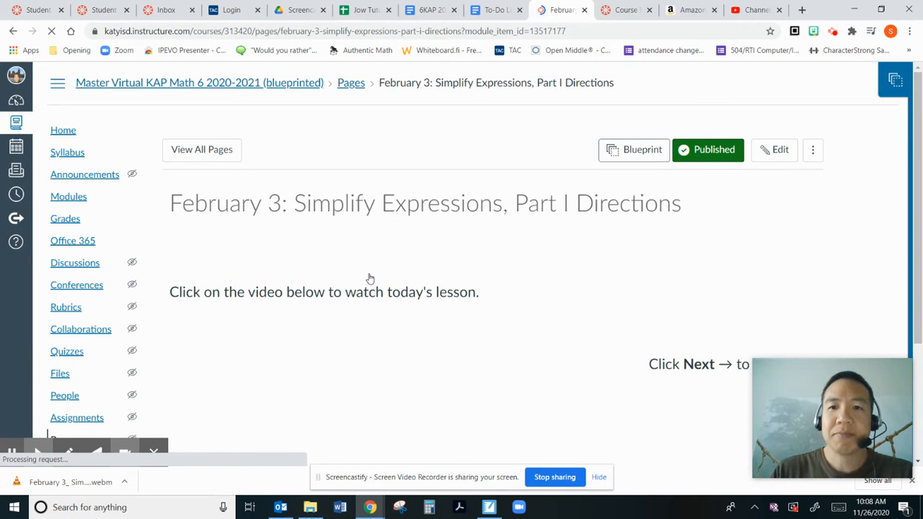
scroll("down", 3)
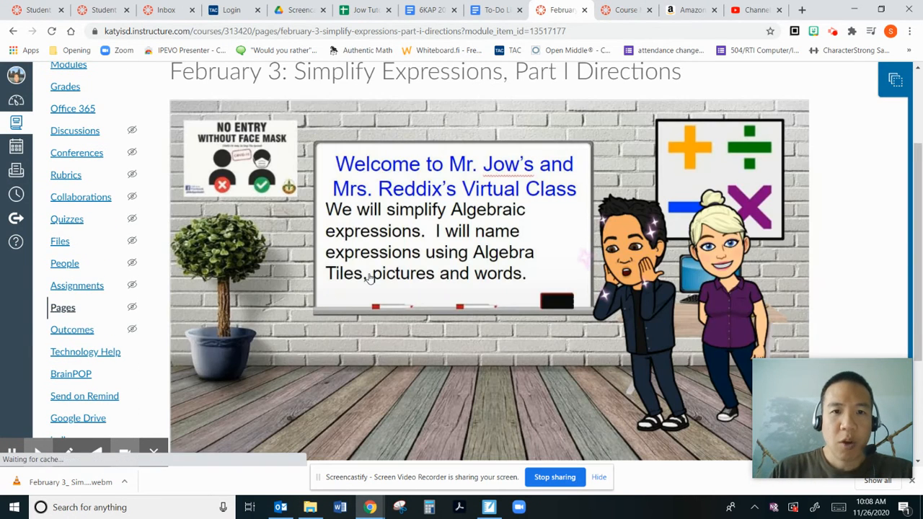
scroll("down", 3)
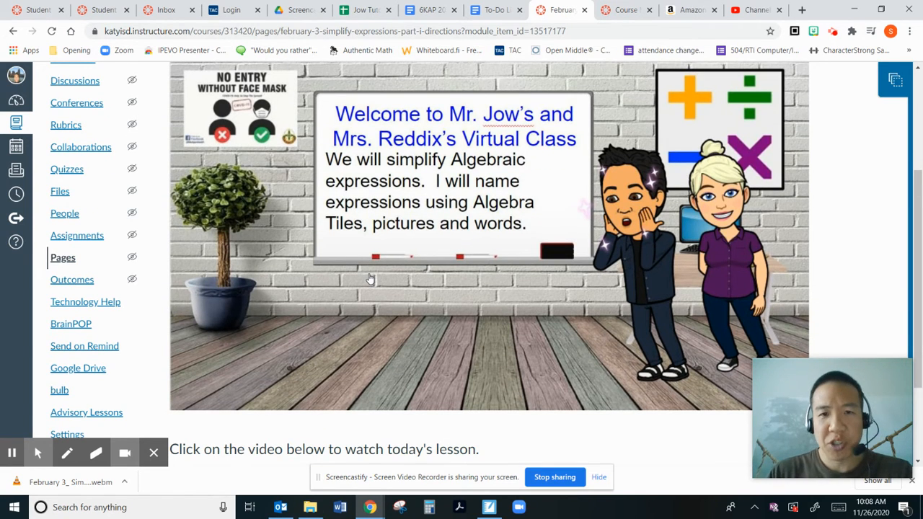
scroll("down", 3)
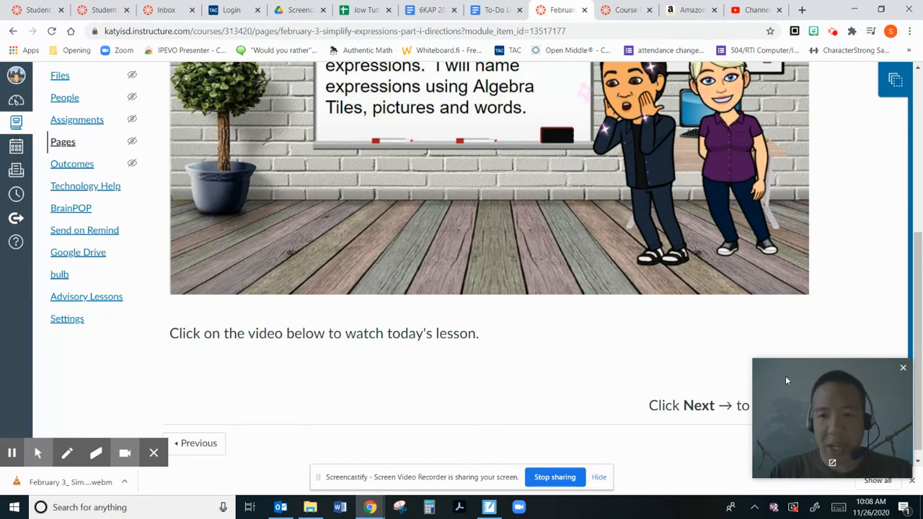
left_click(873, 443)
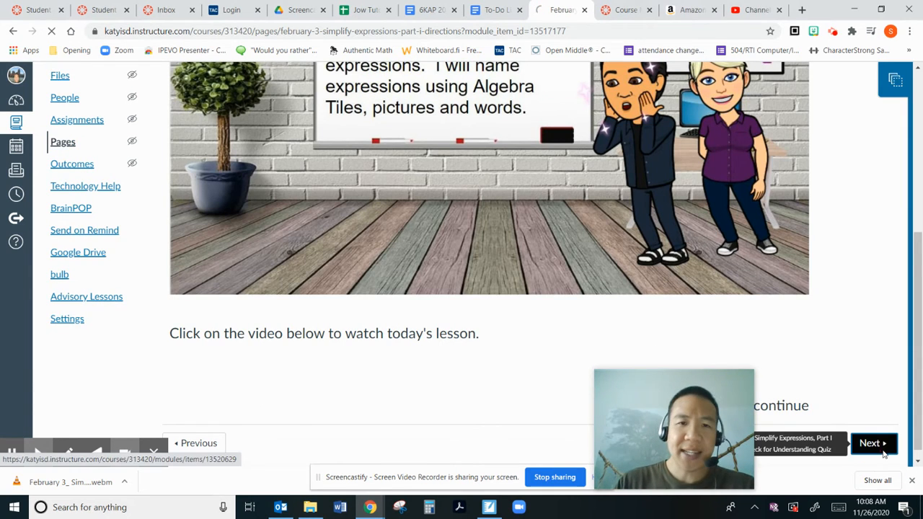
Step: Review the Lesson and Check for Understanding Quiz assignment and open 'KAP Simplify Expressions Notes and Homework Part I.pdf'
left_click(874, 442)
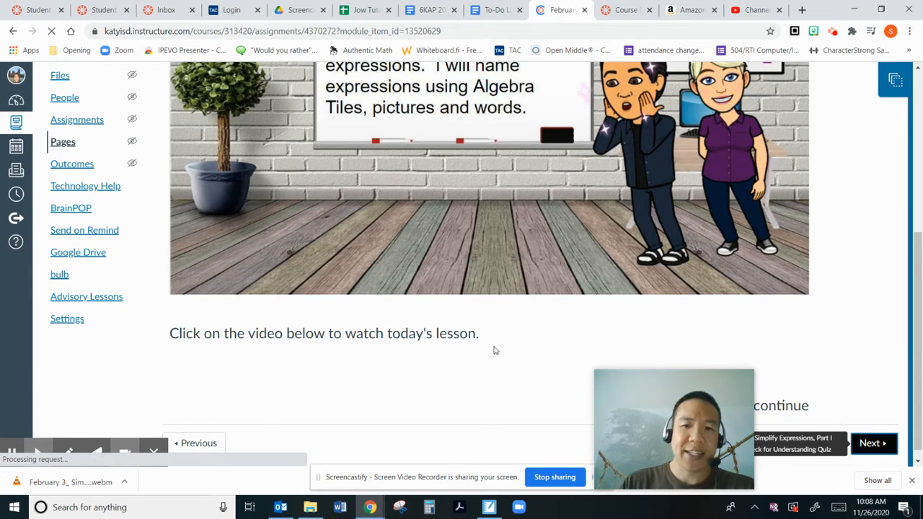
scroll("up", 3)
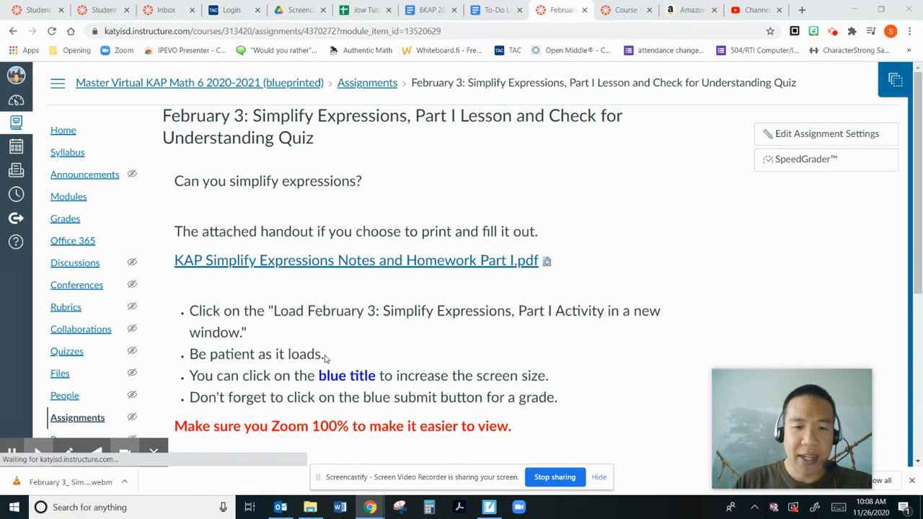
scroll("down", 3)
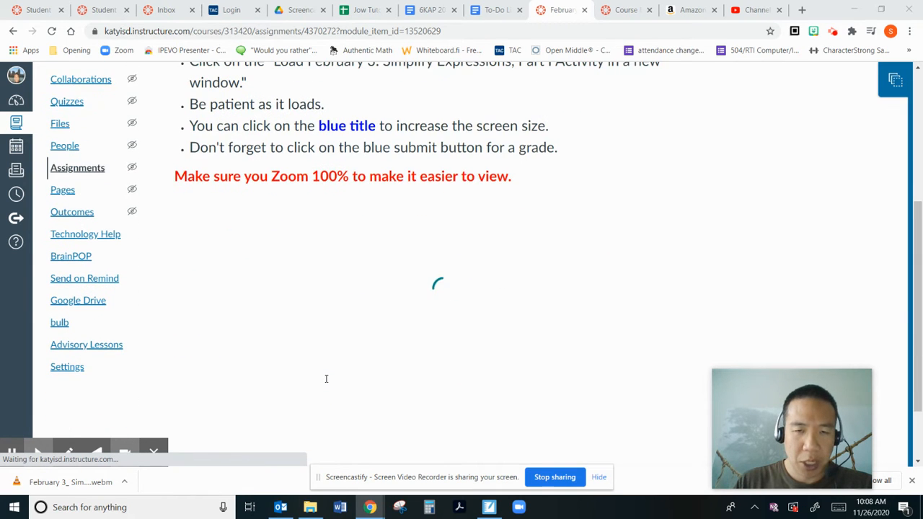
scroll("up", 3)
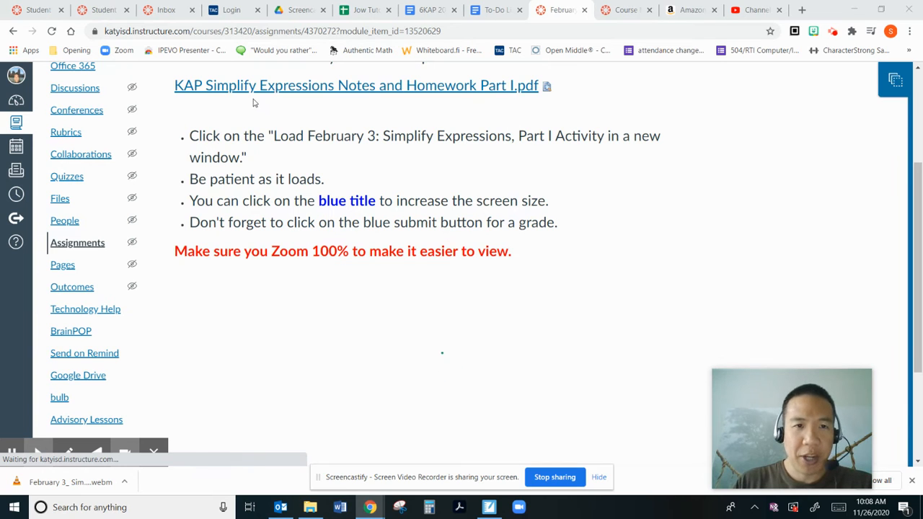
mouse_move(432, 86)
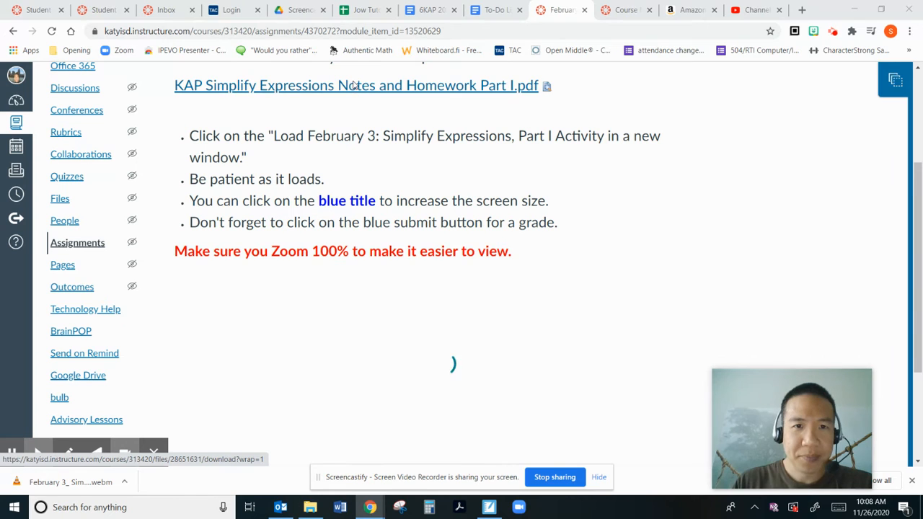
left_click(354, 85)
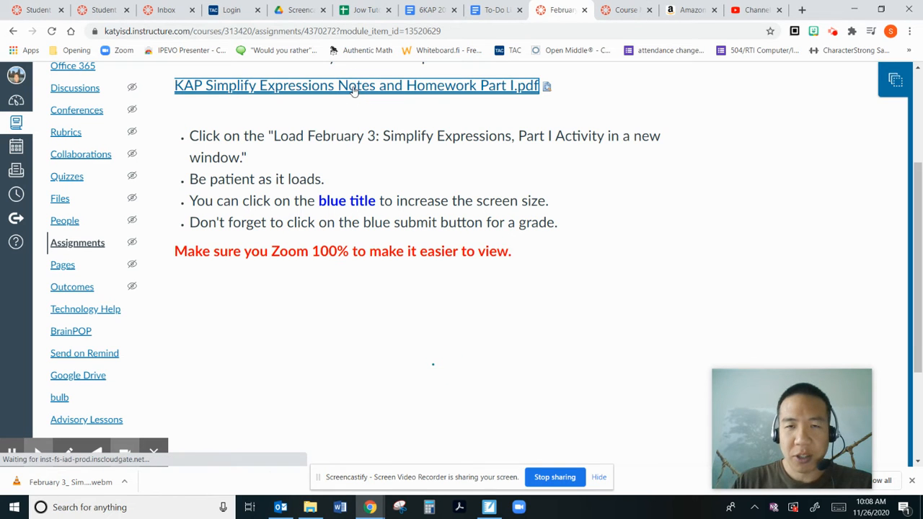
Step: View the Part I worksheet PDF with its symbolic, tile and verbal representation table
left_click(352, 85)
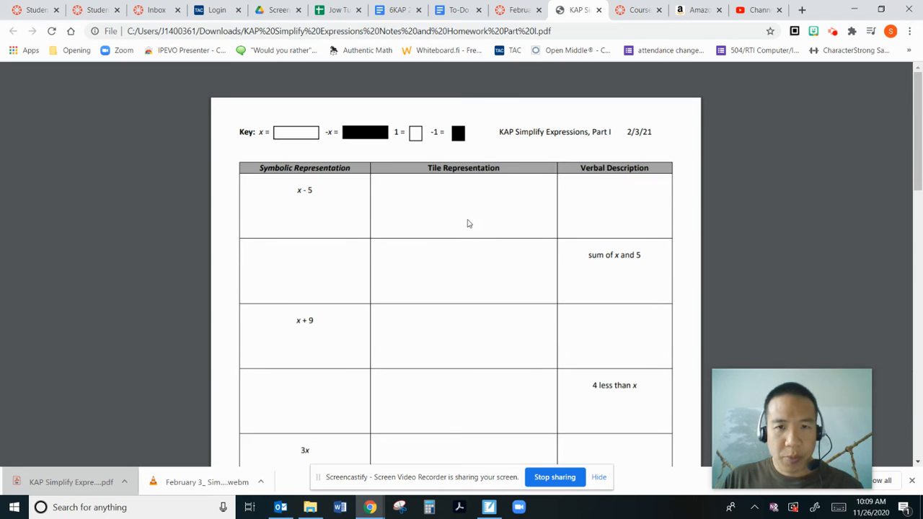
mouse_move(469, 257)
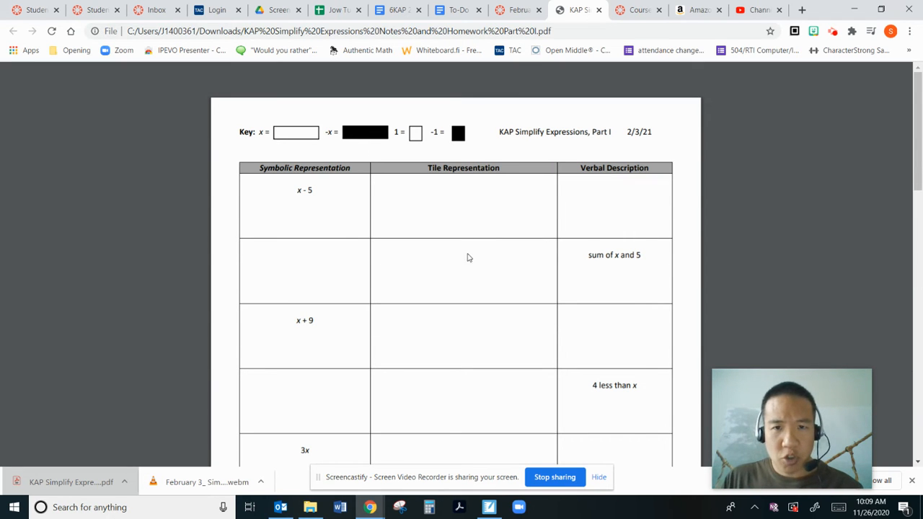
mouse_move(630, 302)
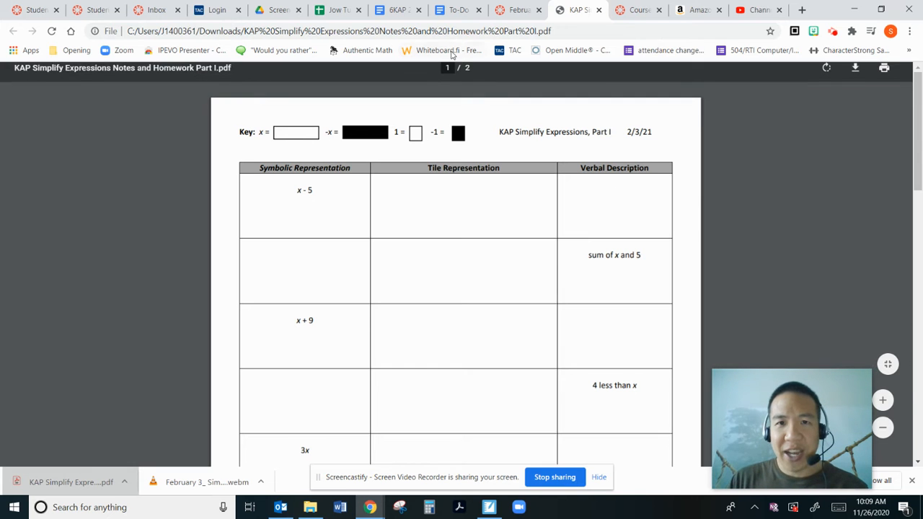
Step: Launch the '02.03.21 Simplify Expressions, Part I' slides activity in a new tab and return to Canvas
left_click(517, 9)
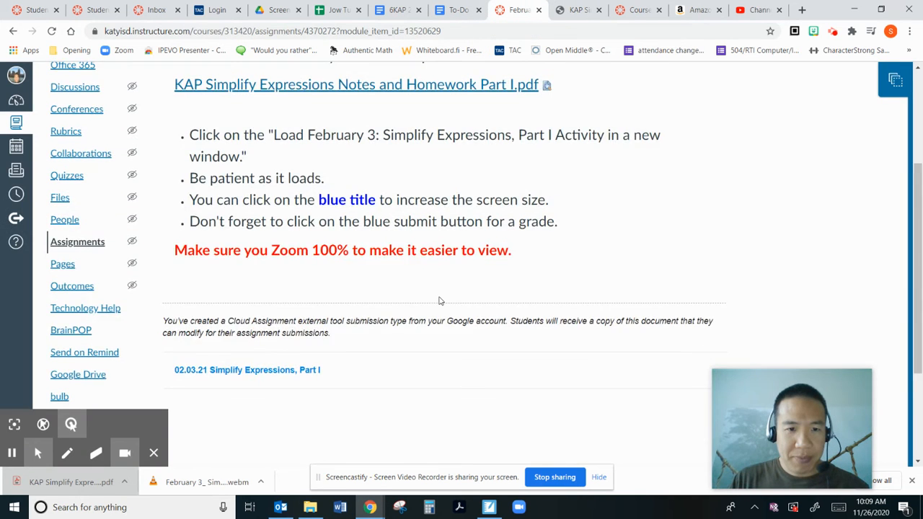
scroll("down", 3)
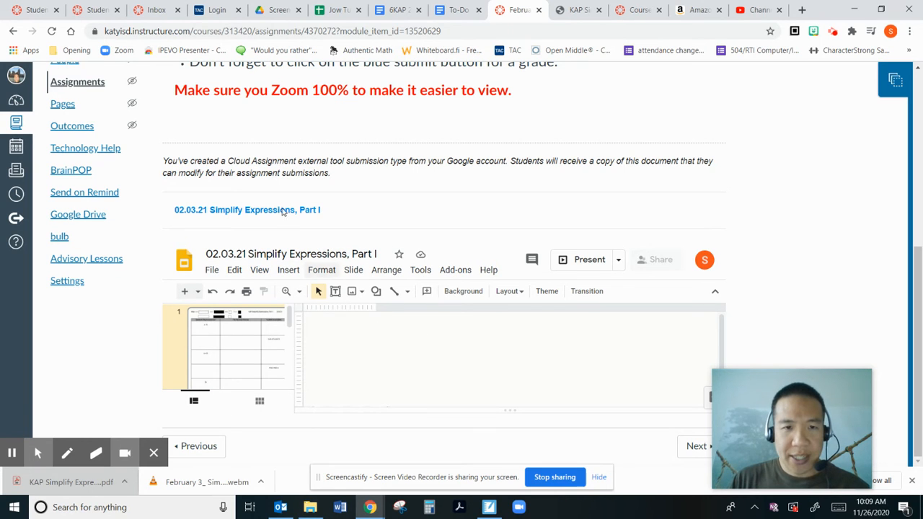
left_click(248, 211)
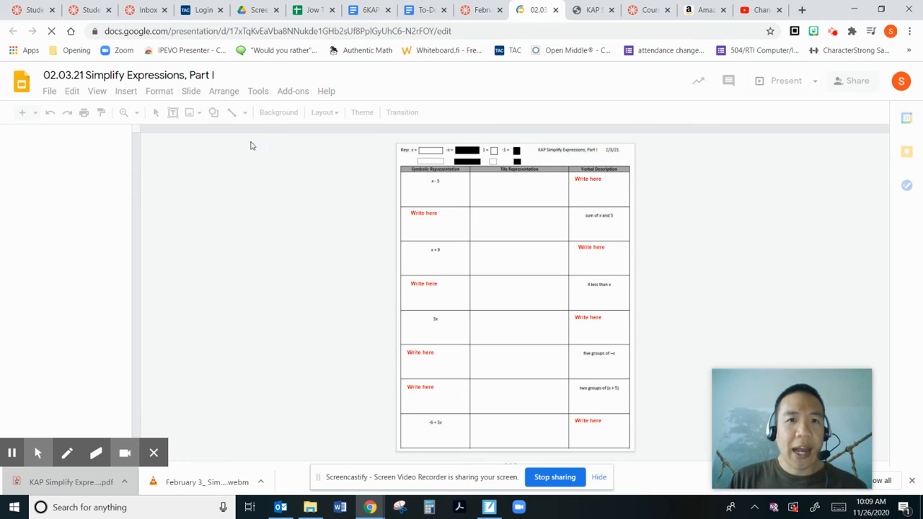
mouse_move(482, 8)
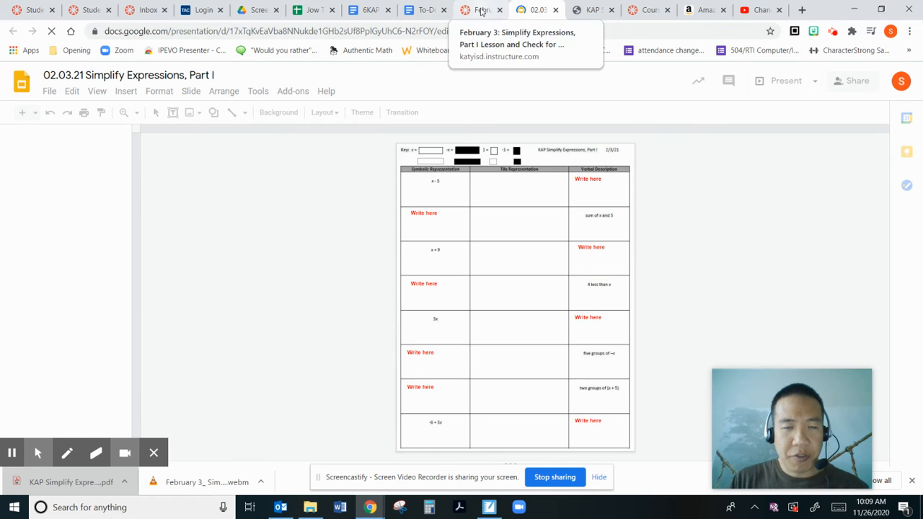
left_click(479, 8)
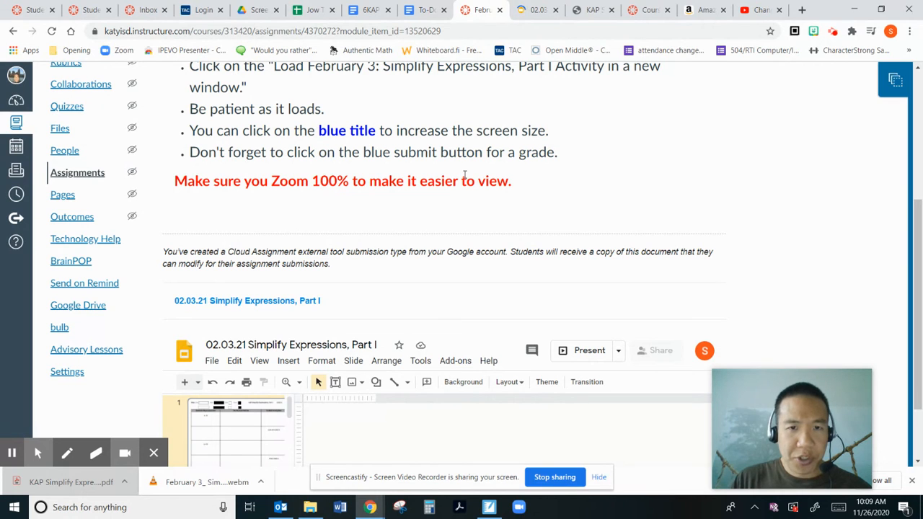
Step: View the worksheet slide in Google Slides at 100% zoom, then return to the Canvas assignment
left_click(248, 301)
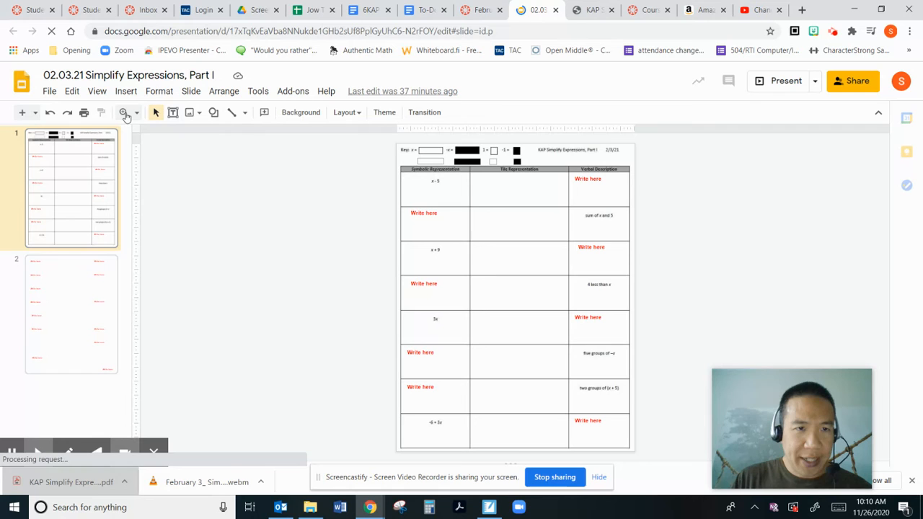
left_click(124, 112)
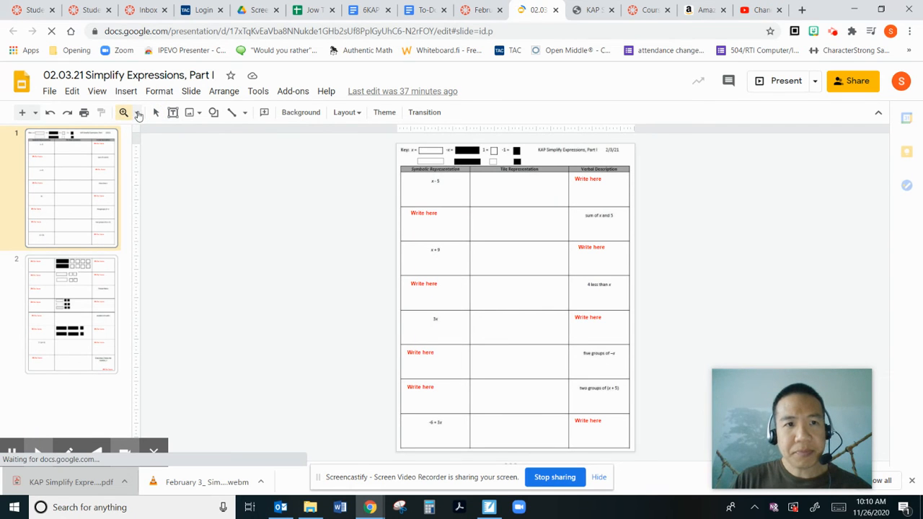
left_click(136, 113)
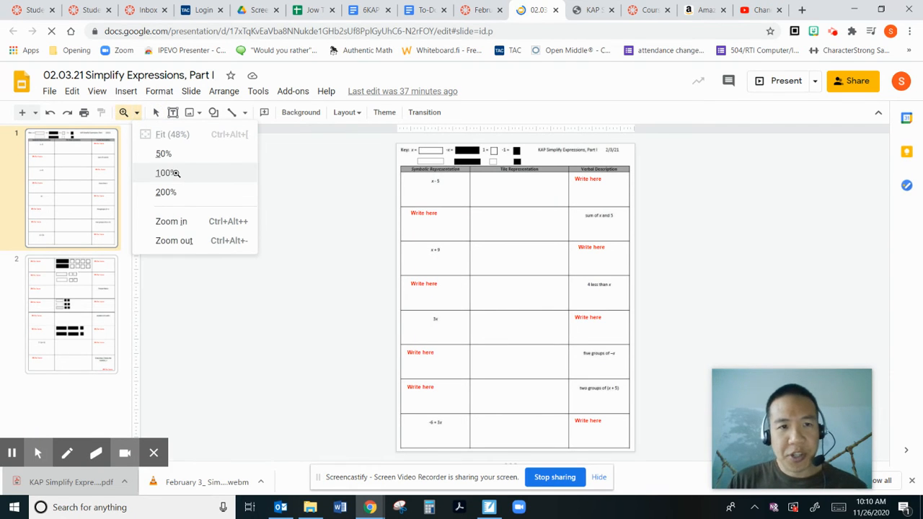
left_click(166, 173)
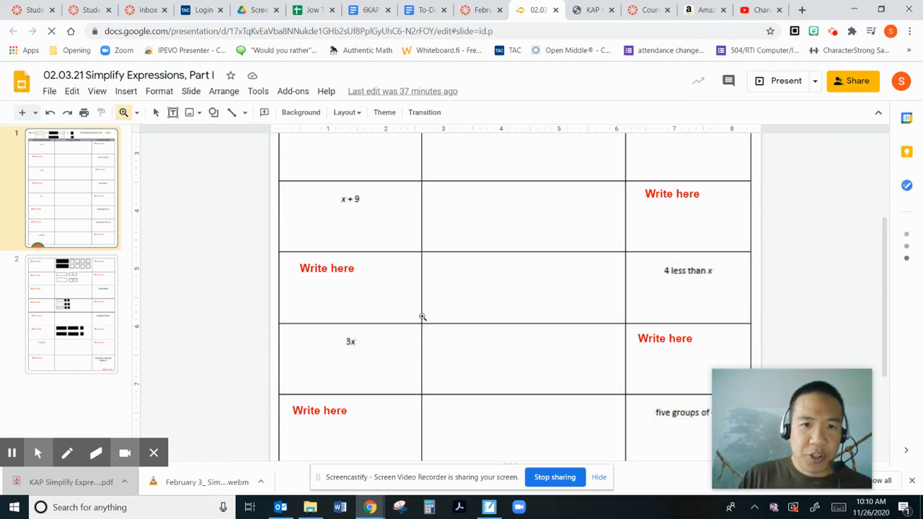
scroll("up", 3)
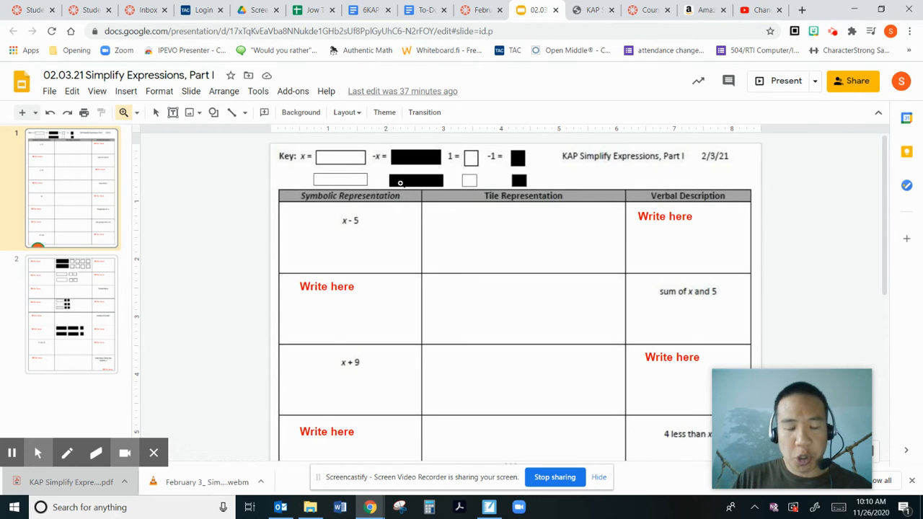
mouse_move(513, 242)
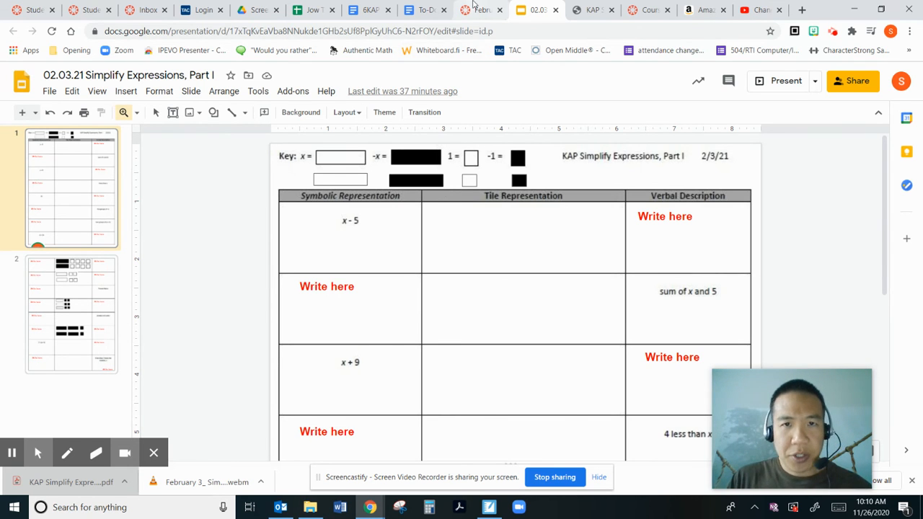
left_click(482, 8)
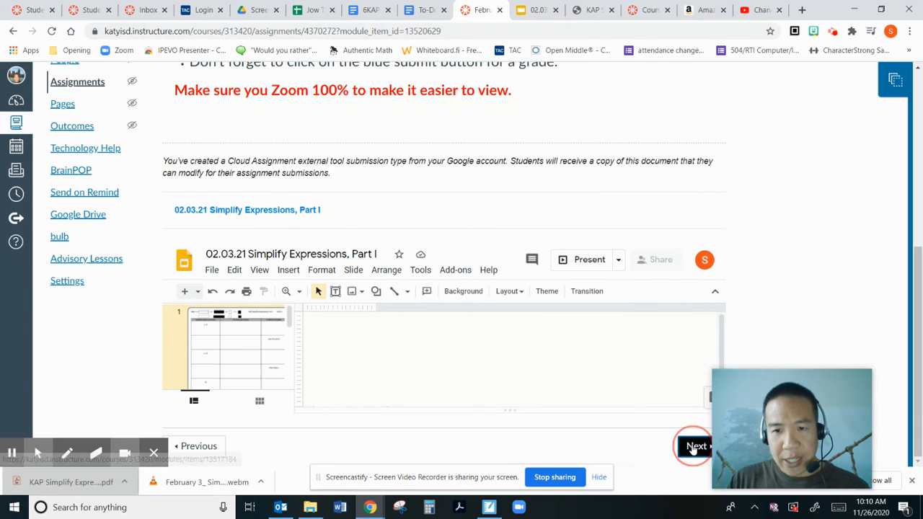
Step: Move to the Part I Summary page and scroll through its tutorial video and anchor charts
left_click(695, 447)
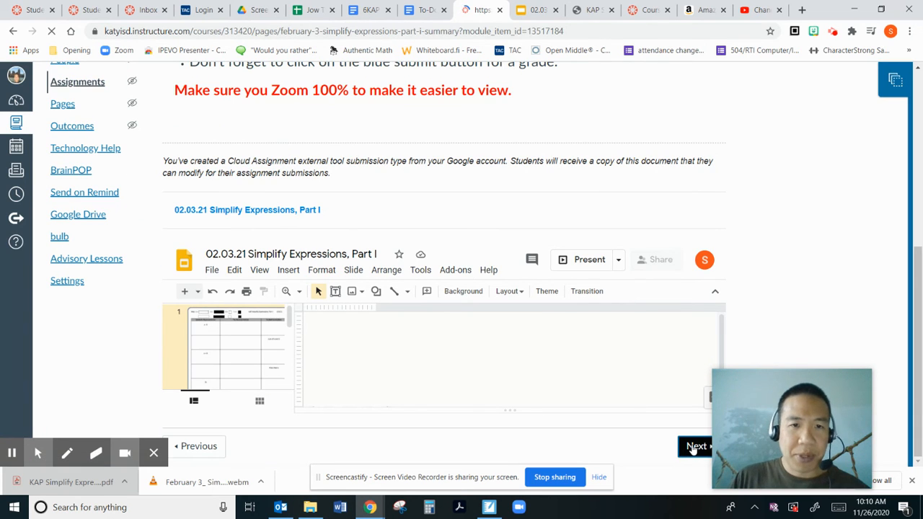
left_click(696, 445)
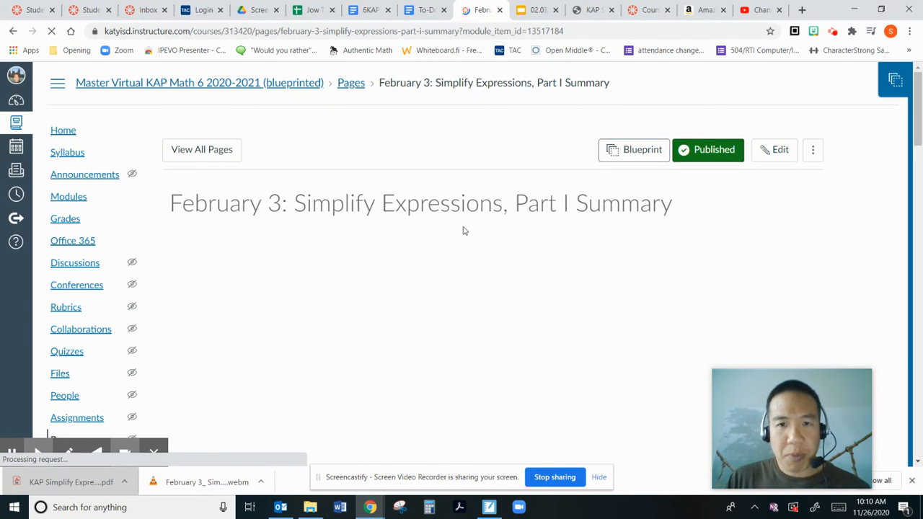
scroll("down", 3)
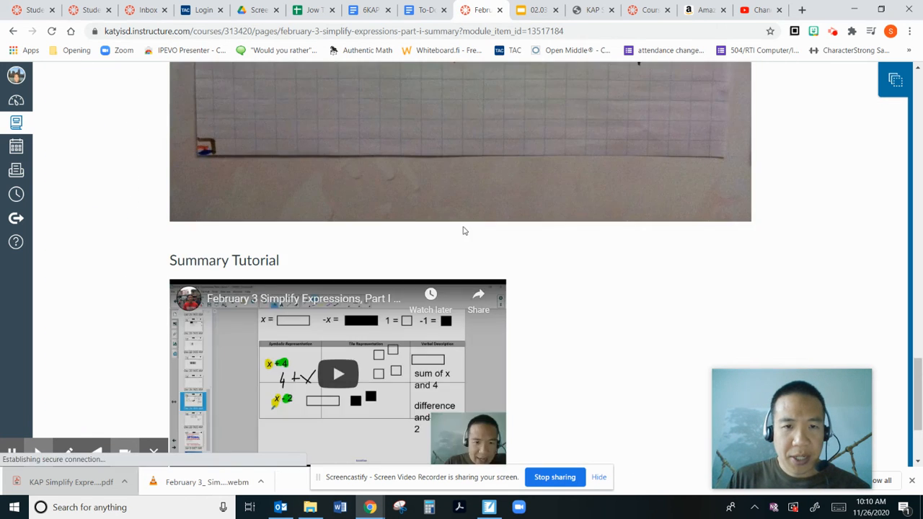
scroll("down", 3)
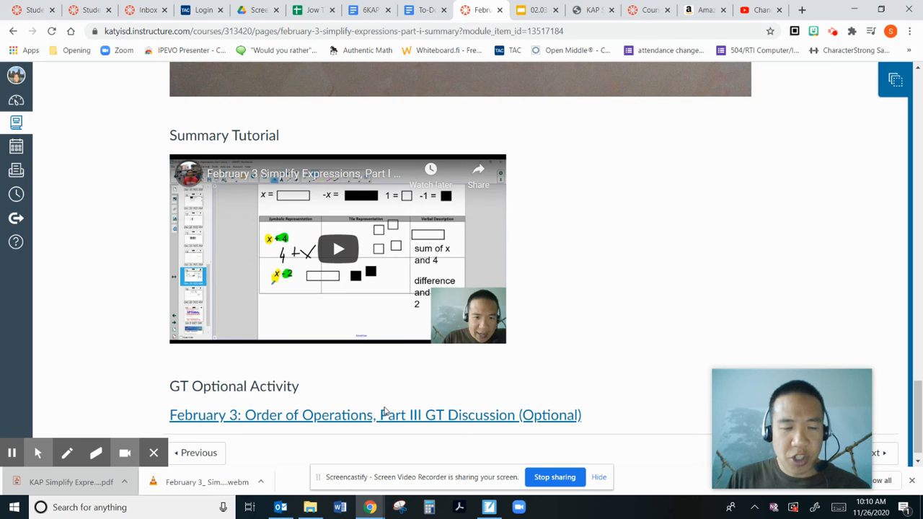
scroll("down", 3)
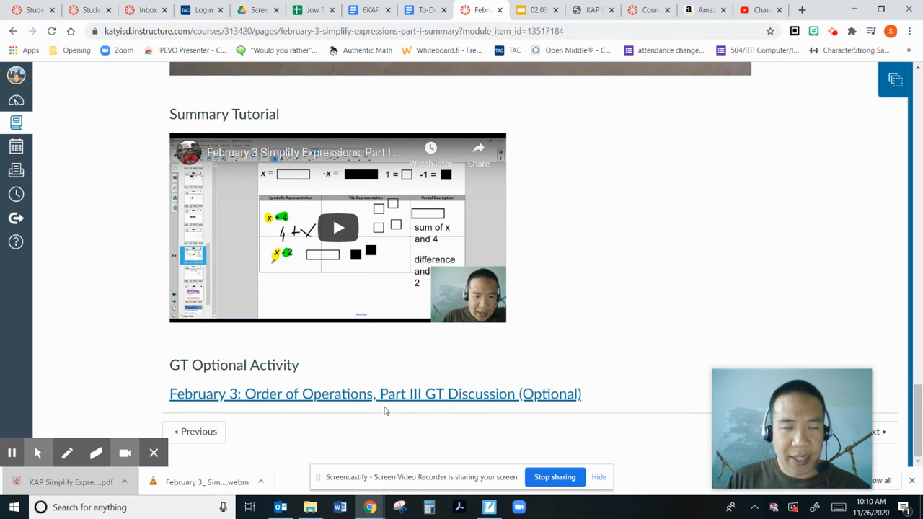
Step: Scroll back up and down again to review the summary notes and anchor charts
scroll("up", 3)
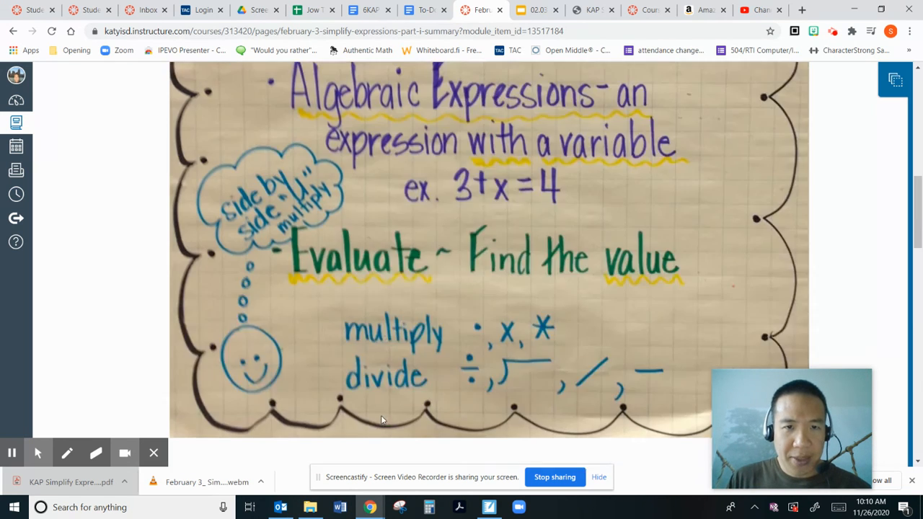
scroll("up", 3)
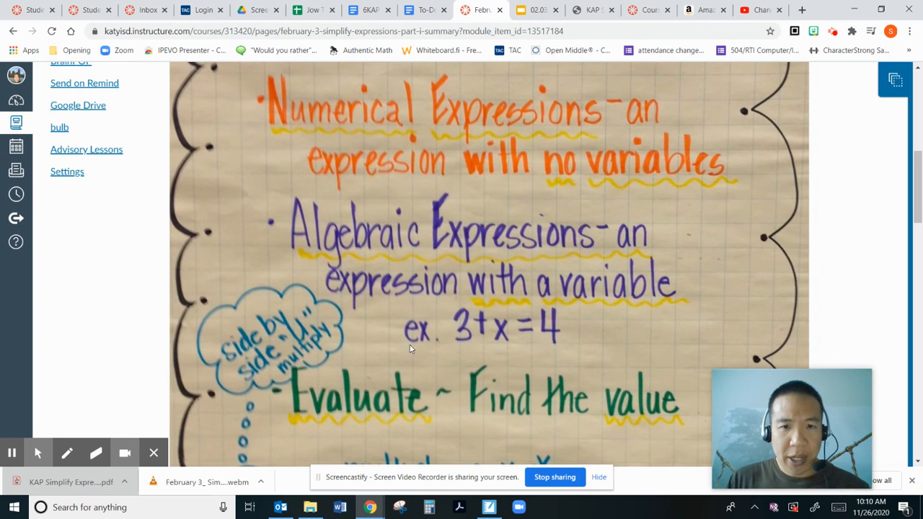
mouse_move(508, 339)
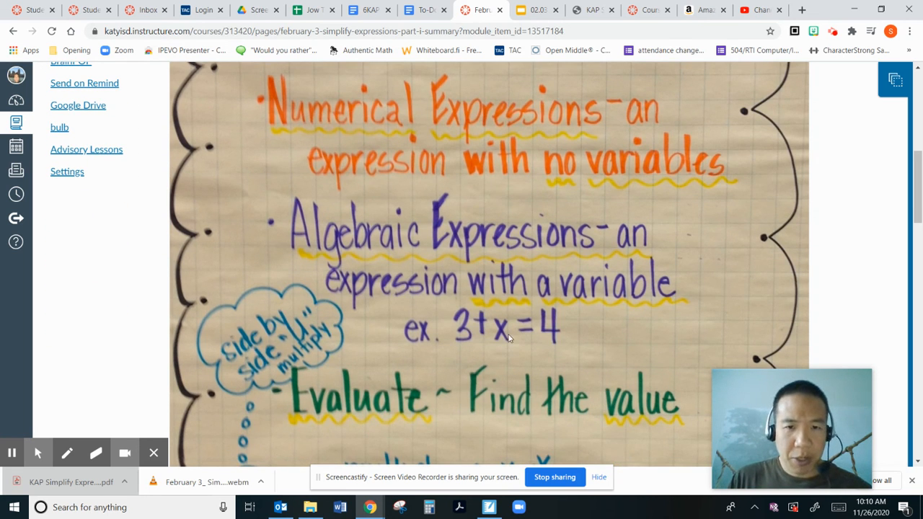
scroll("down", 3)
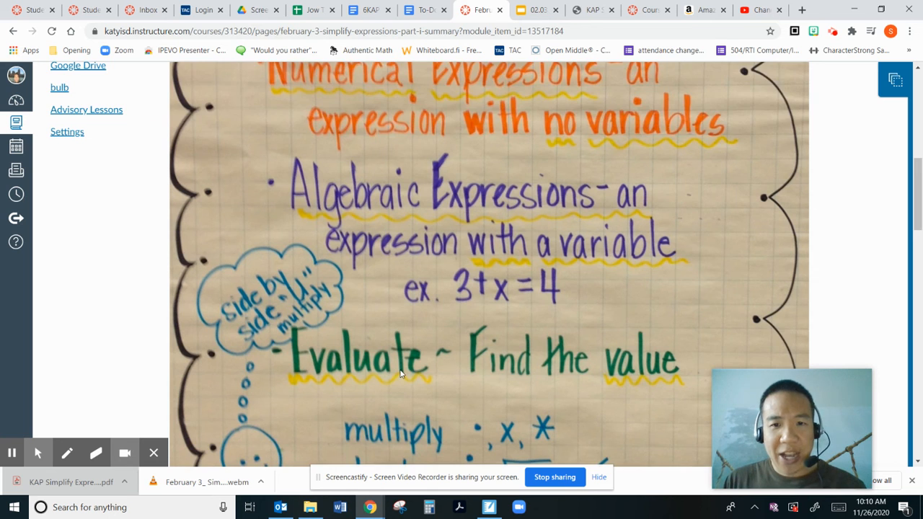
scroll("down", 3)
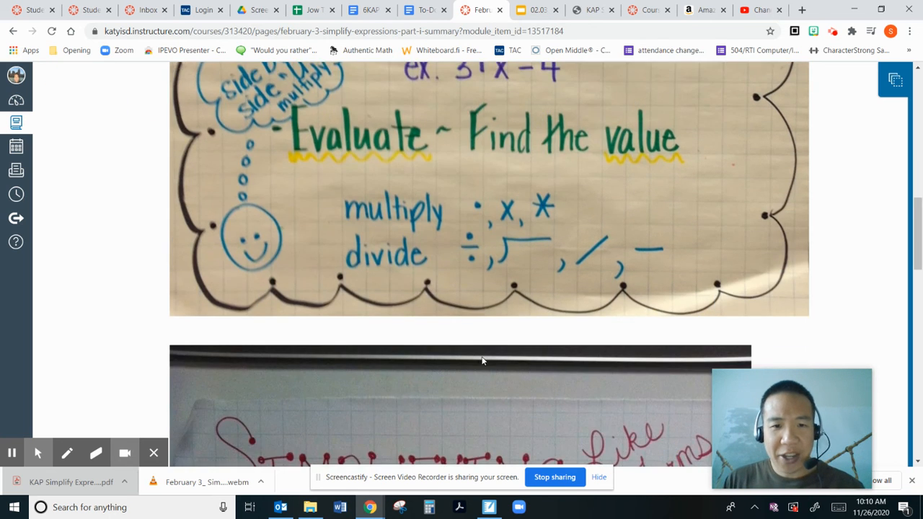
scroll("down", 3)
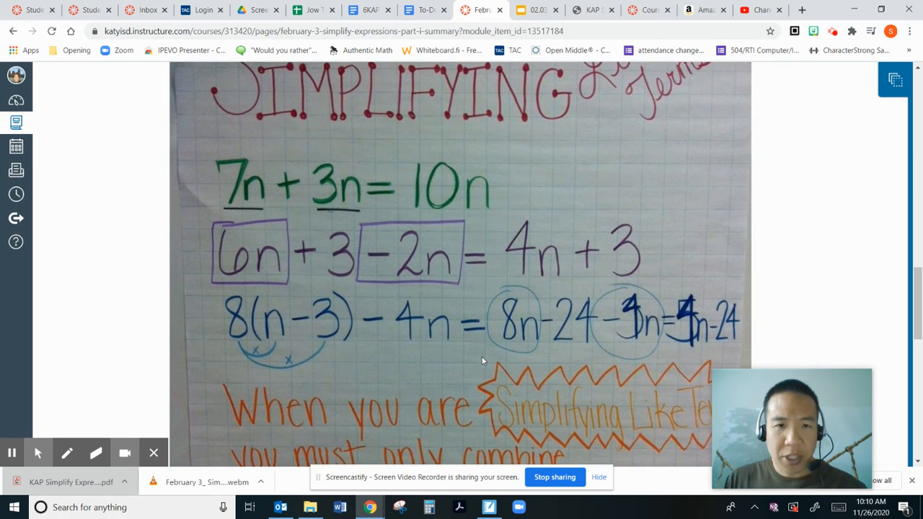